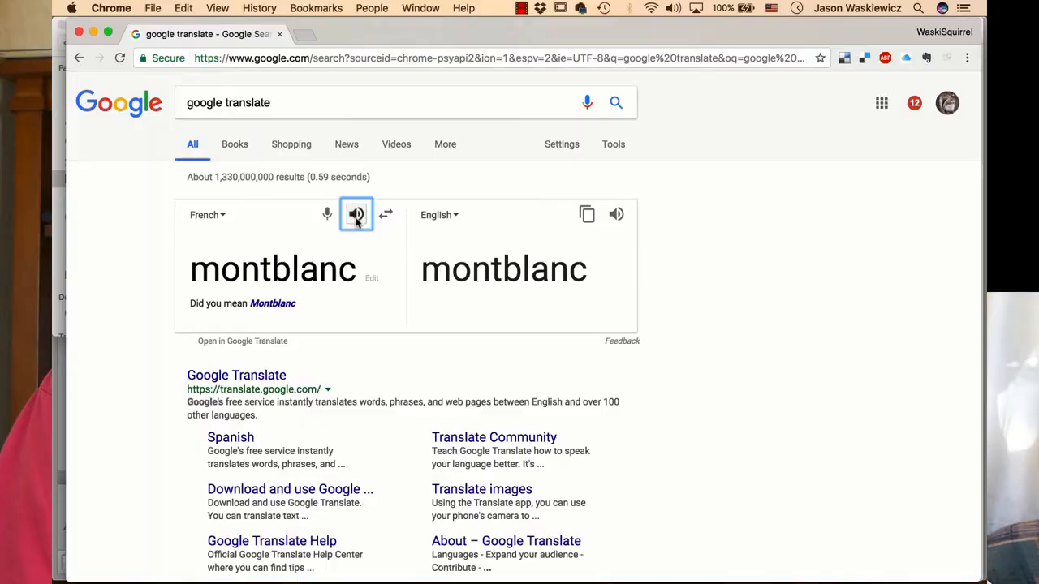
# Play the French pronunciation of 'montblanc' from the translate widget's speaker button
pyautogui.click(355, 214)
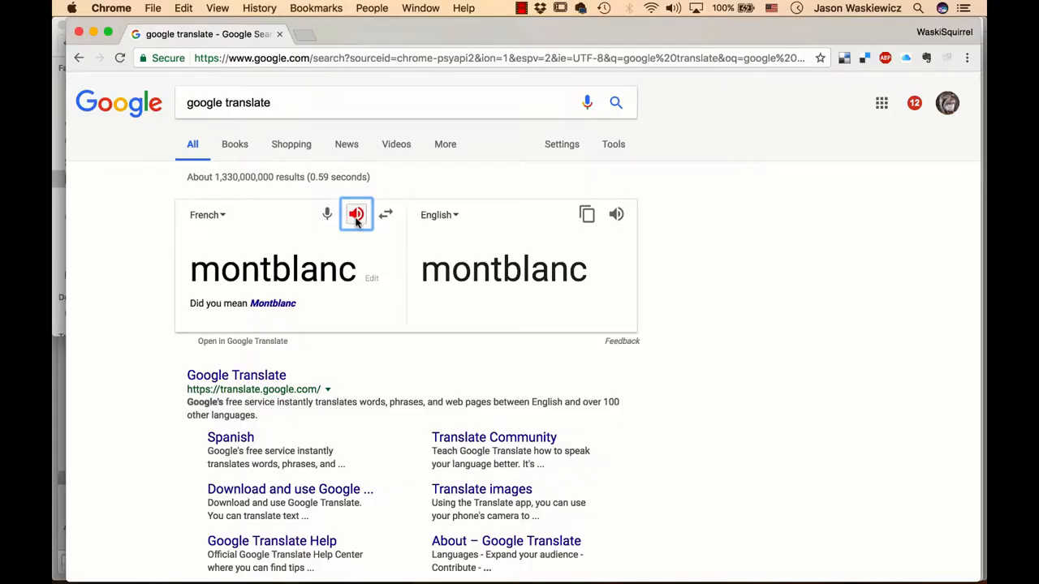